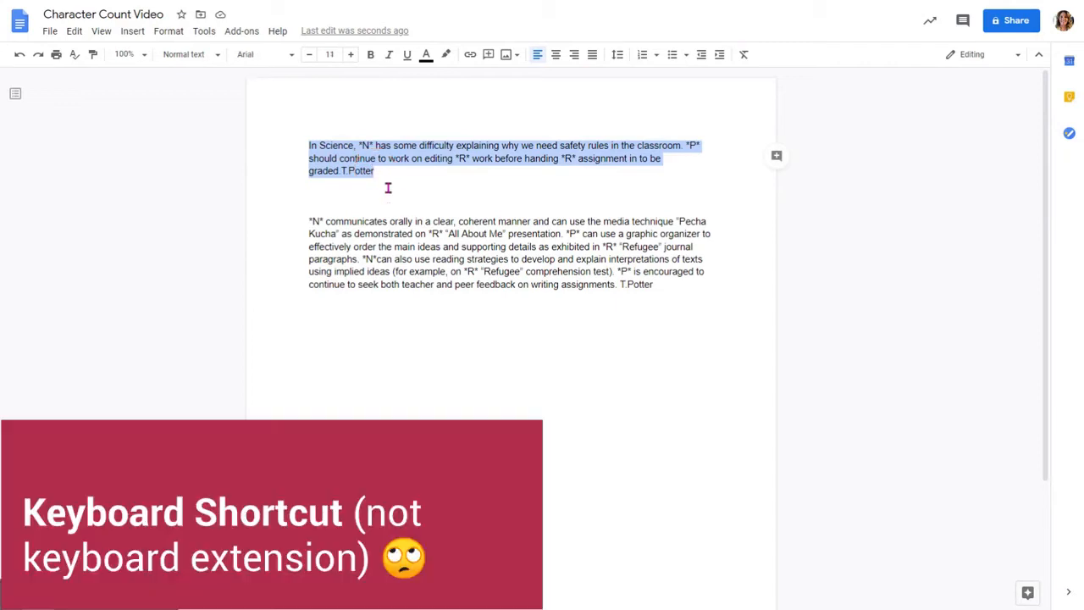
Bring up the Help menu with the first report comment highlighted
click(278, 31)
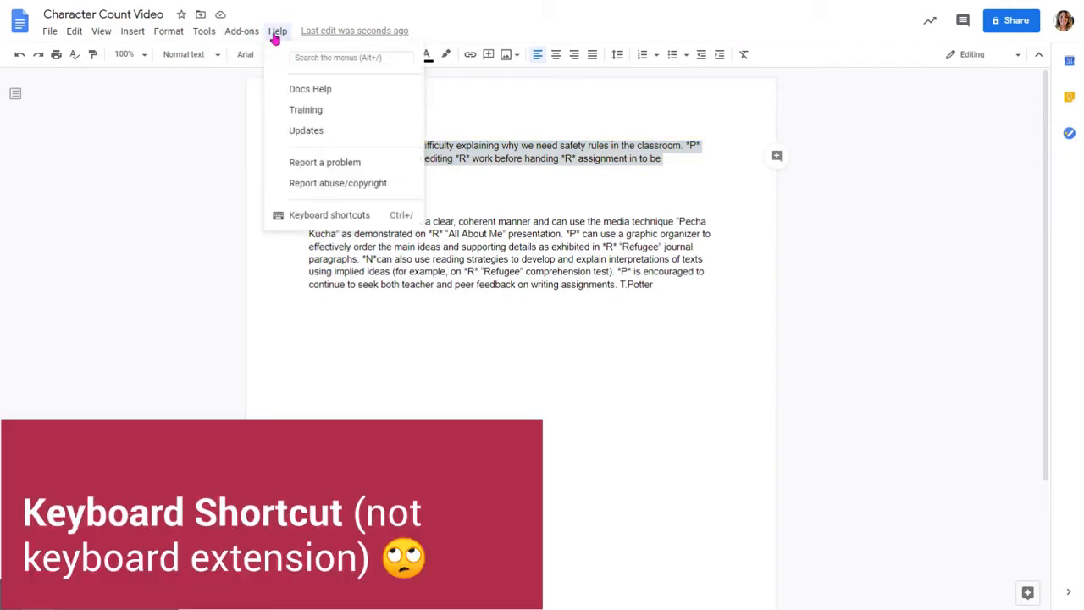
Search the menus for 'coun' to find the Word count command
click(350, 57)
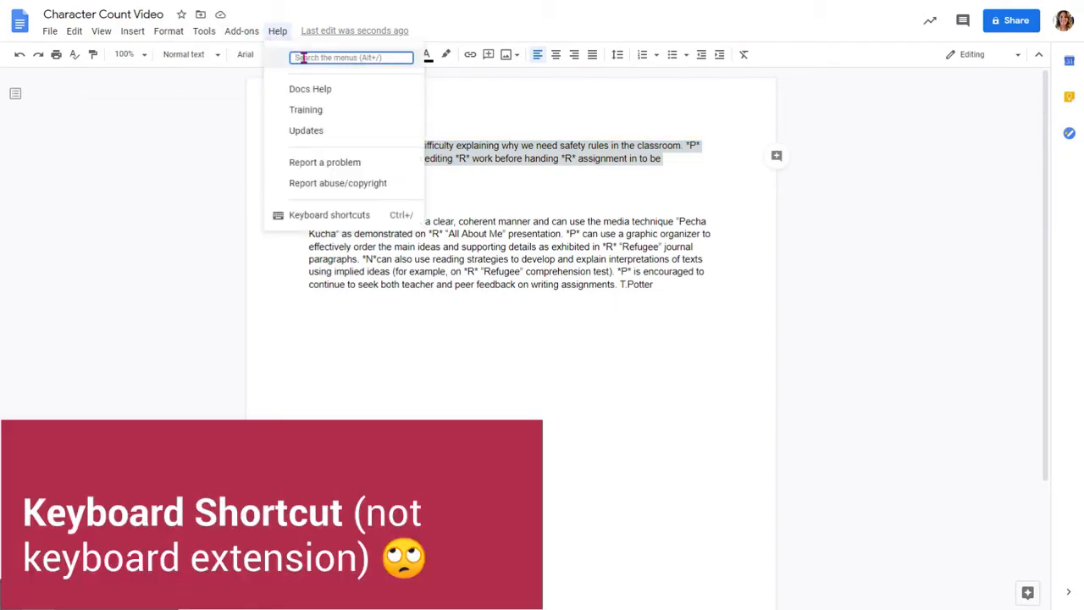
text(coun)
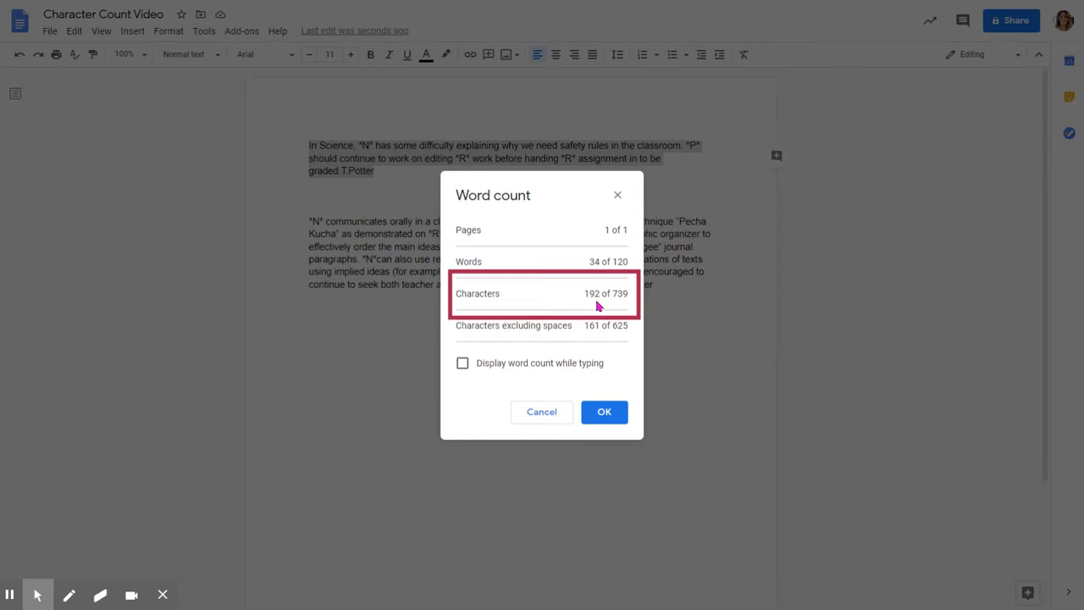
mouse_move(623, 307)
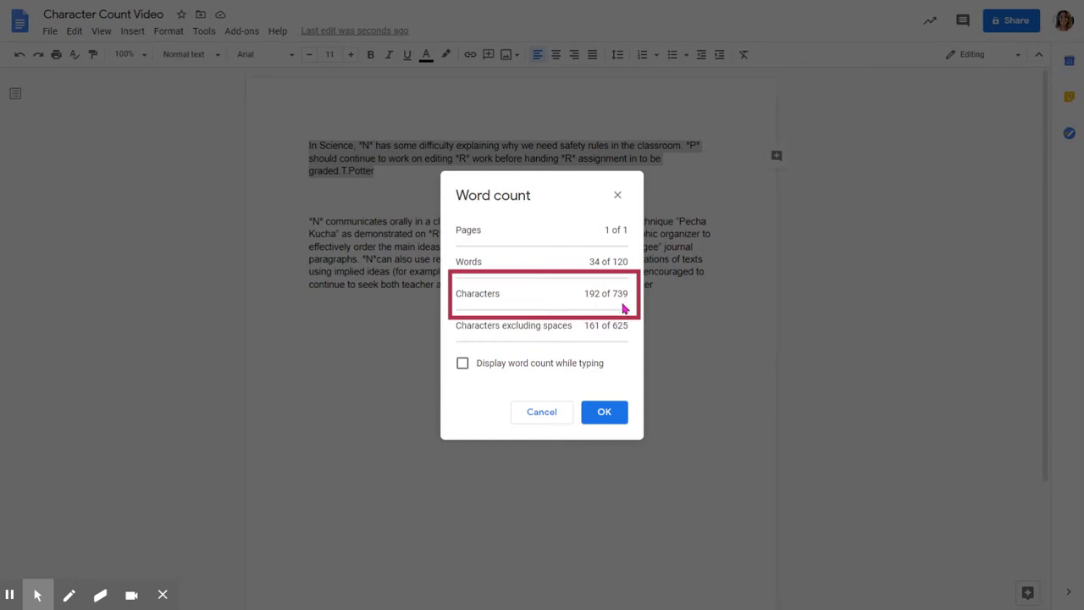